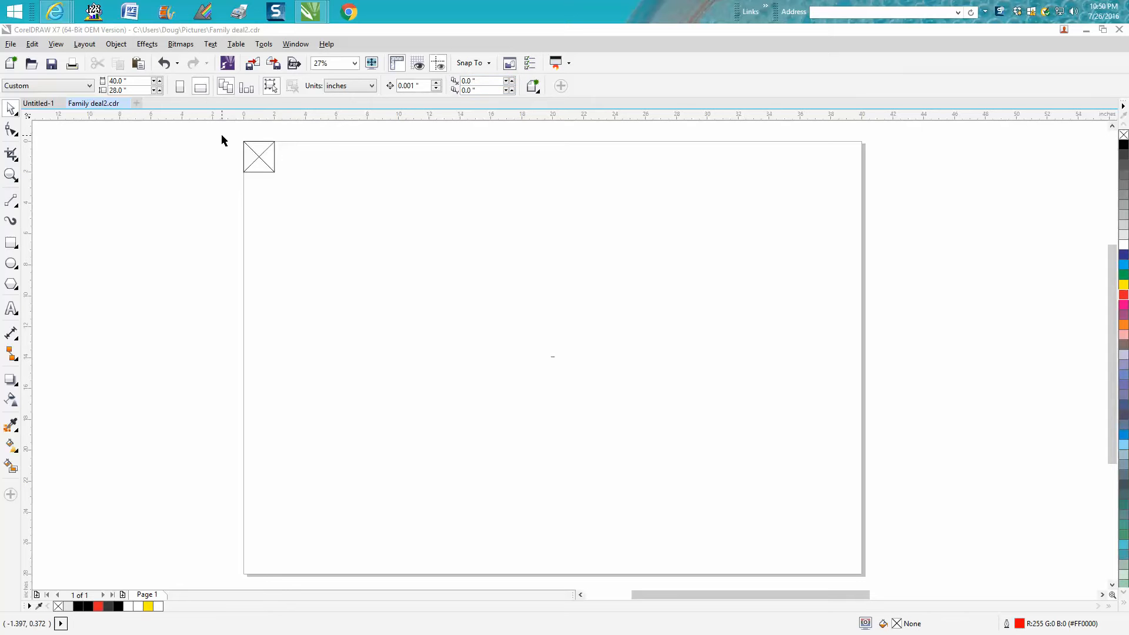
# Step: Select the X-block group sitting at the page's top-left corner
pyautogui.click(258, 156)
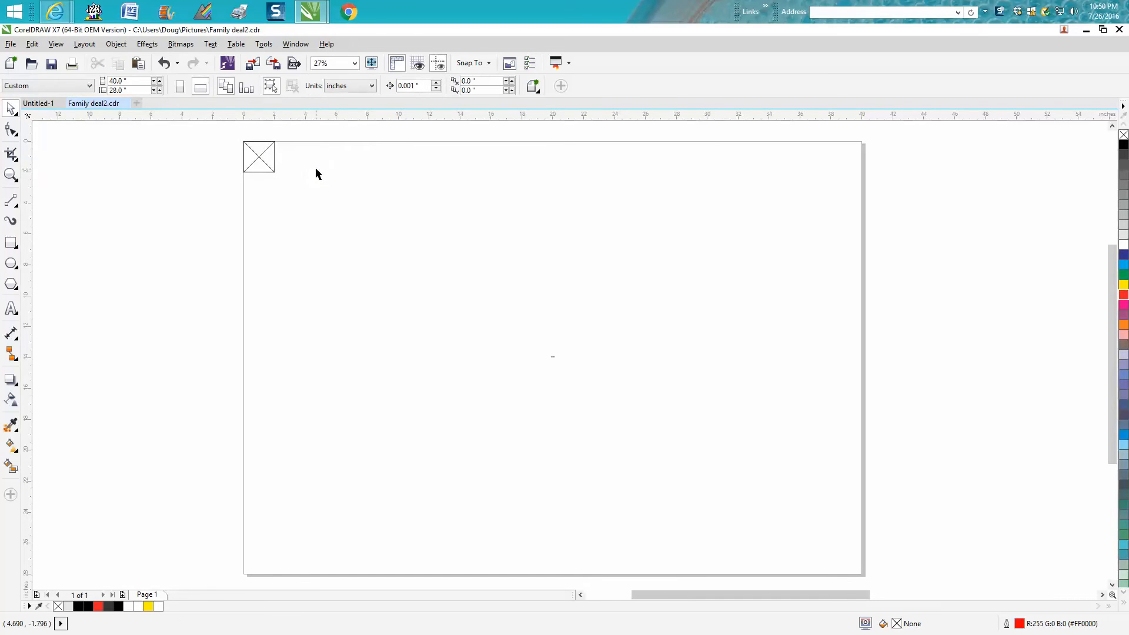
pyautogui.moveTo(295, 140)
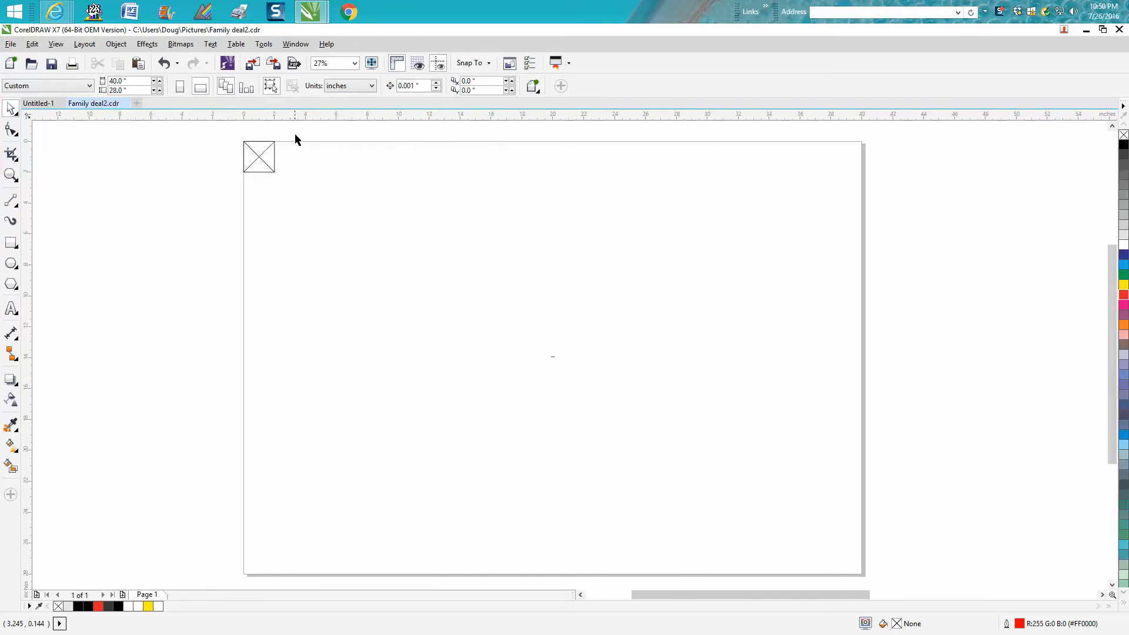
pyautogui.click(257, 157)
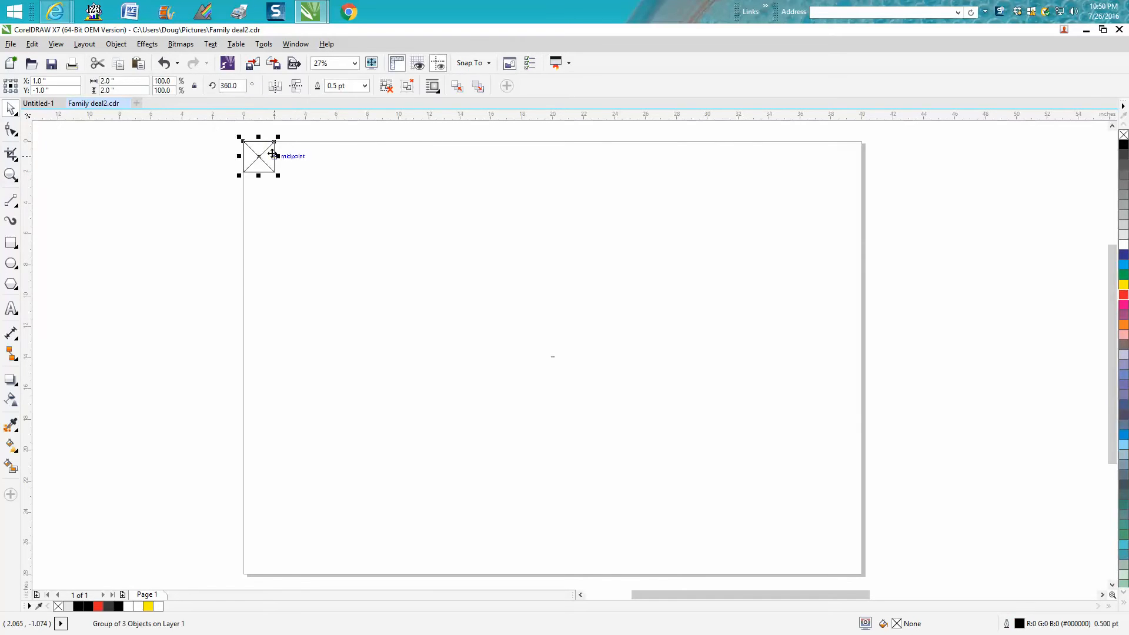
pyautogui.moveTo(111, 108)
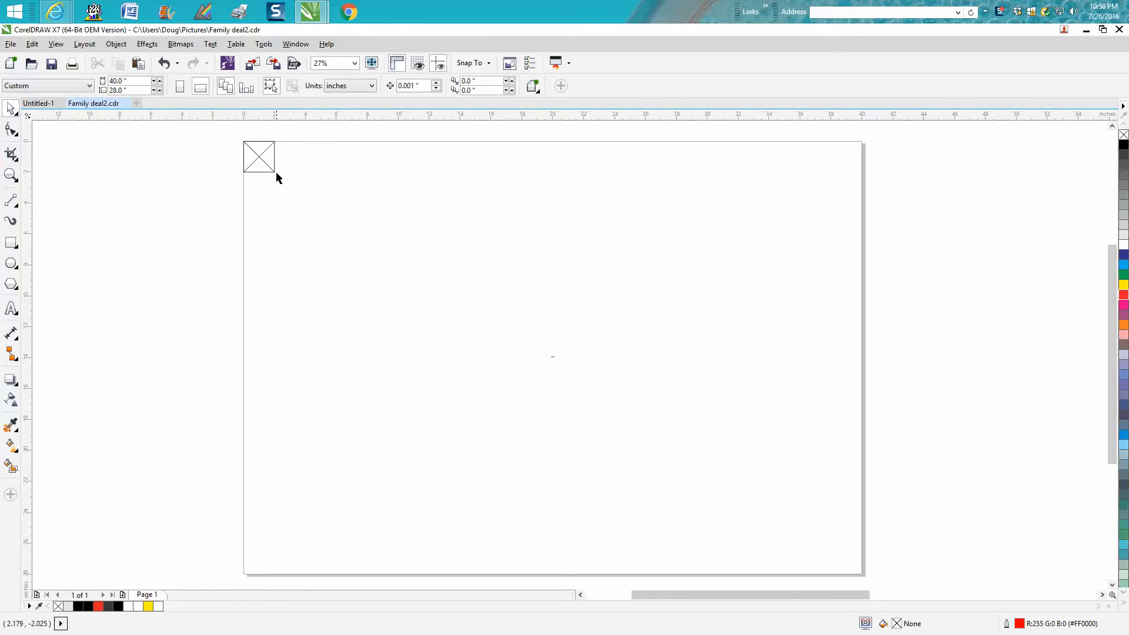
pyautogui.moveTo(709, 570)
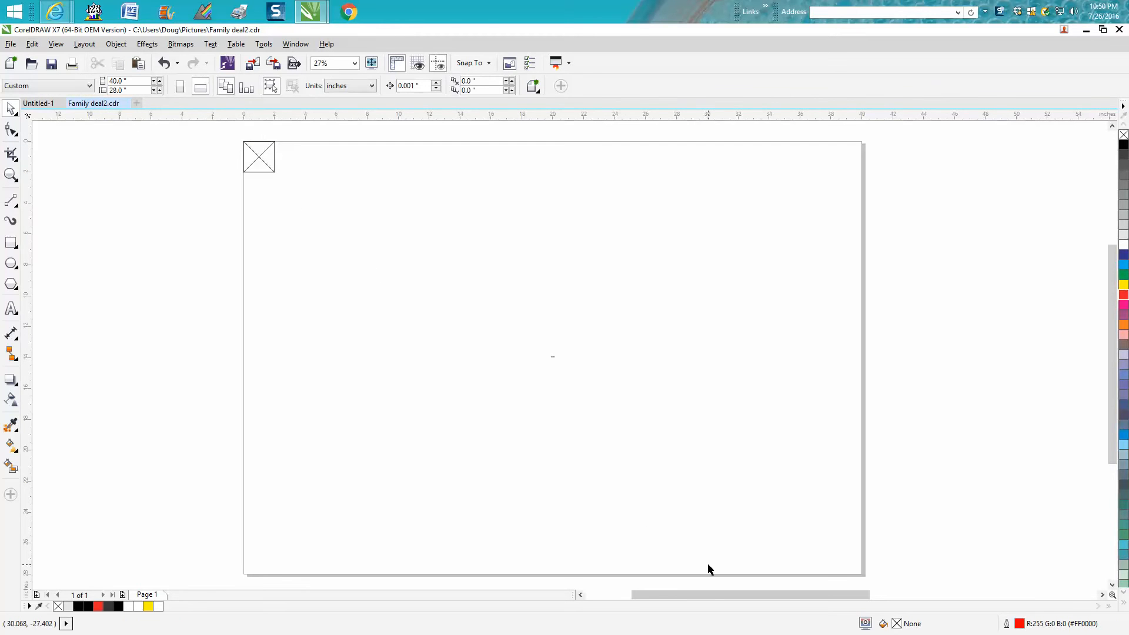
pyautogui.moveTo(332, 140)
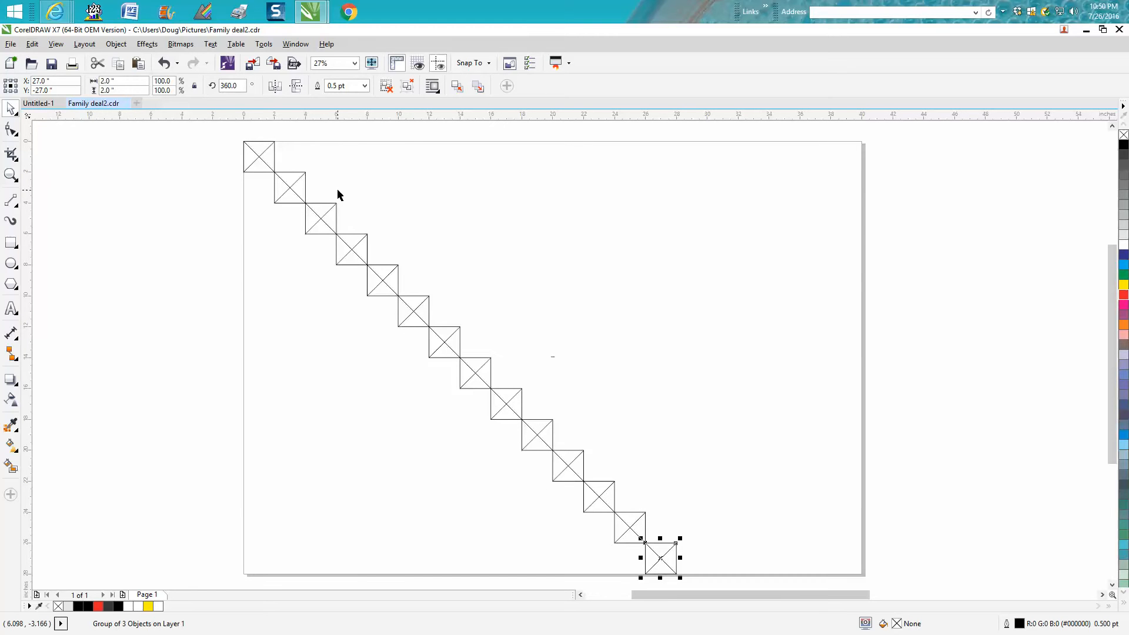
# Step: Deselect the last block and edit the duplicate offset value on the property bar
pyautogui.click(552, 356)
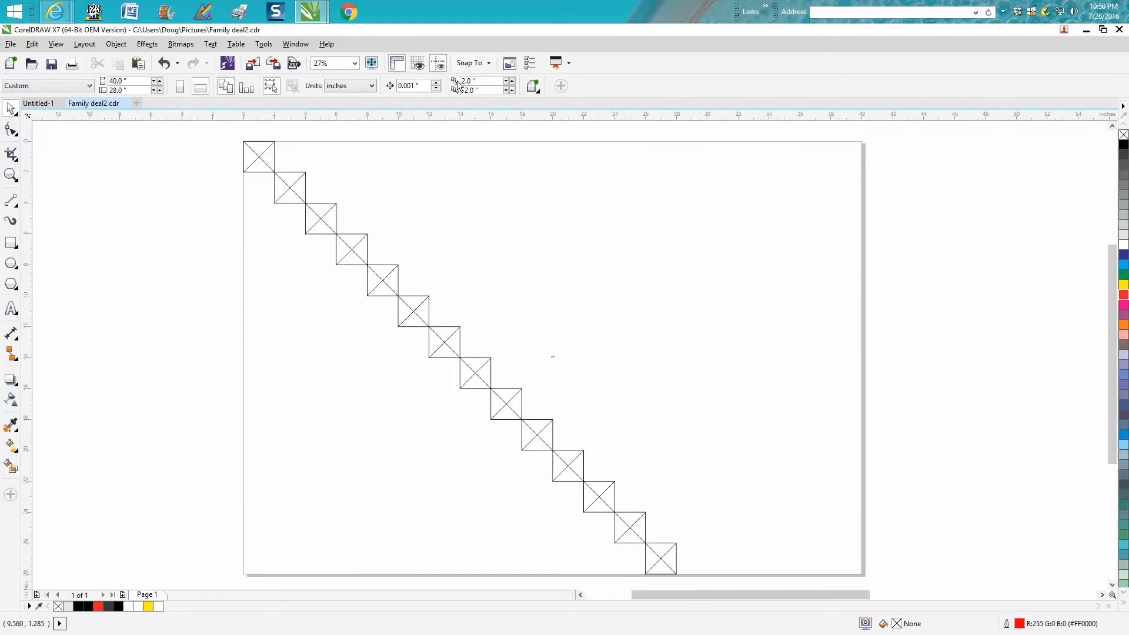
pyautogui.tripleClick(478, 89)
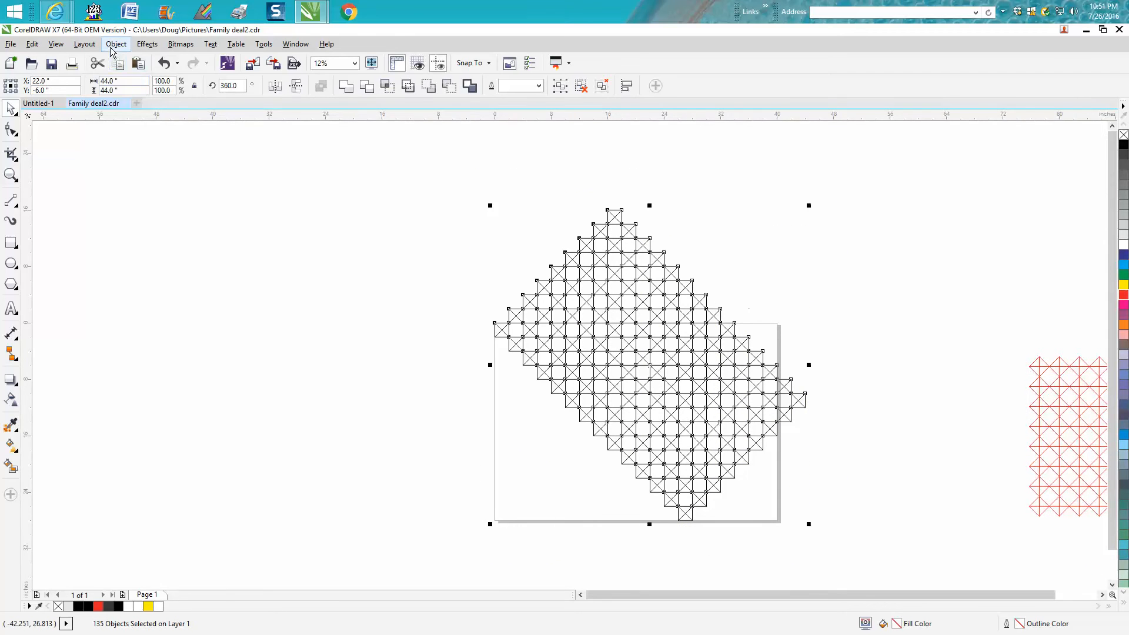
# Step: Group all 135 X-blocks into one object via Object > Group > Group Objects
pyautogui.click(117, 43)
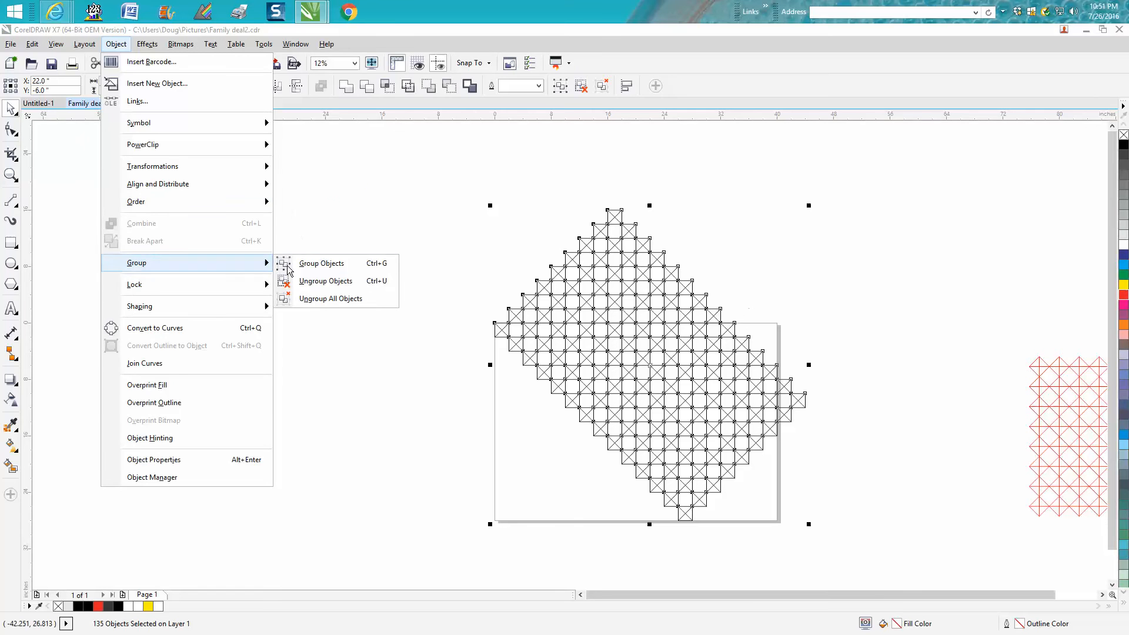
pyautogui.click(321, 262)
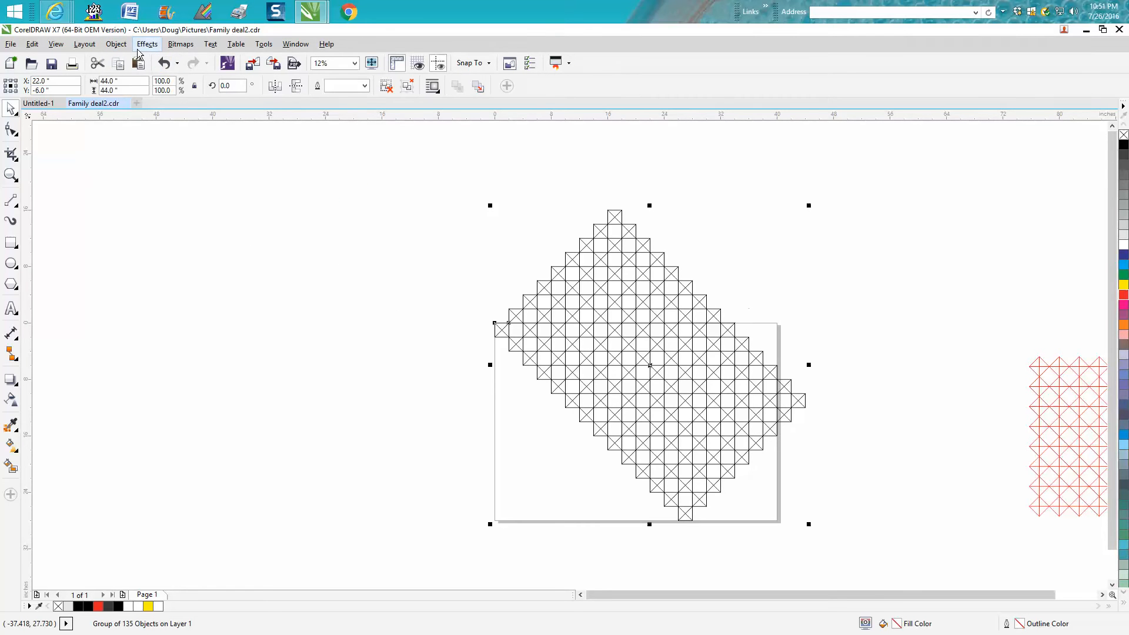
pyautogui.click(115, 43)
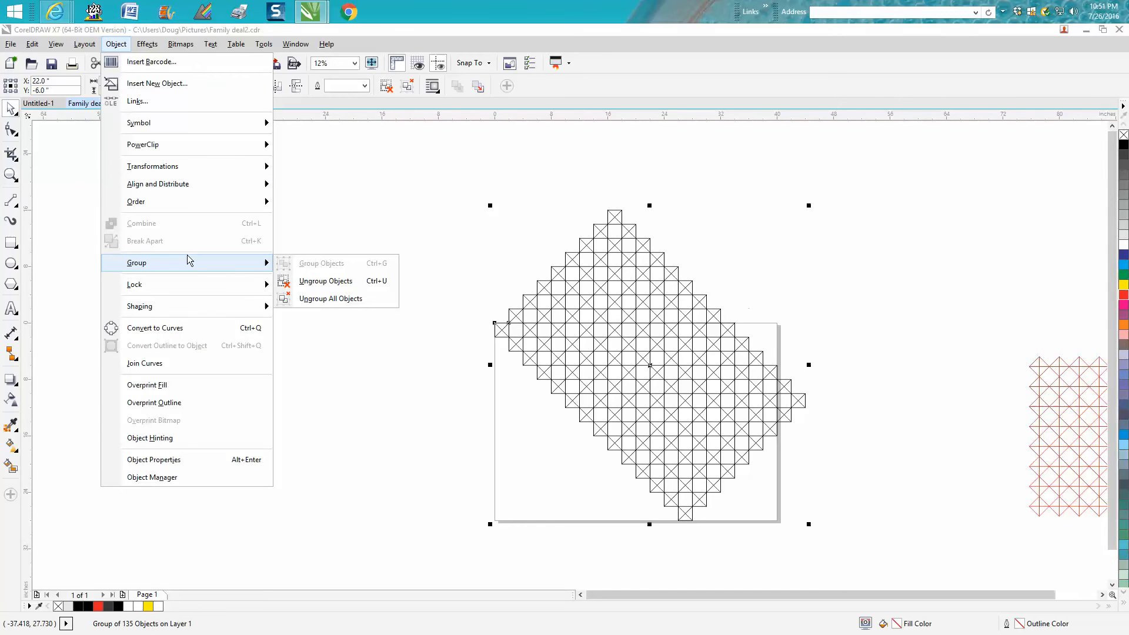
pyautogui.moveTo(143, 260)
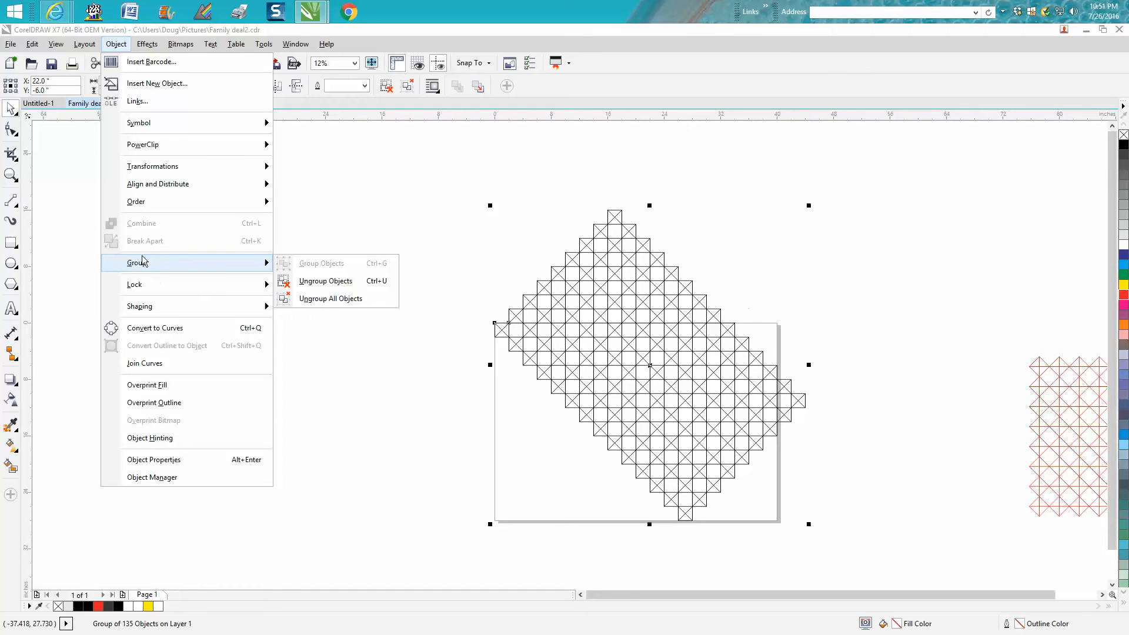
pyautogui.moveTo(146, 265)
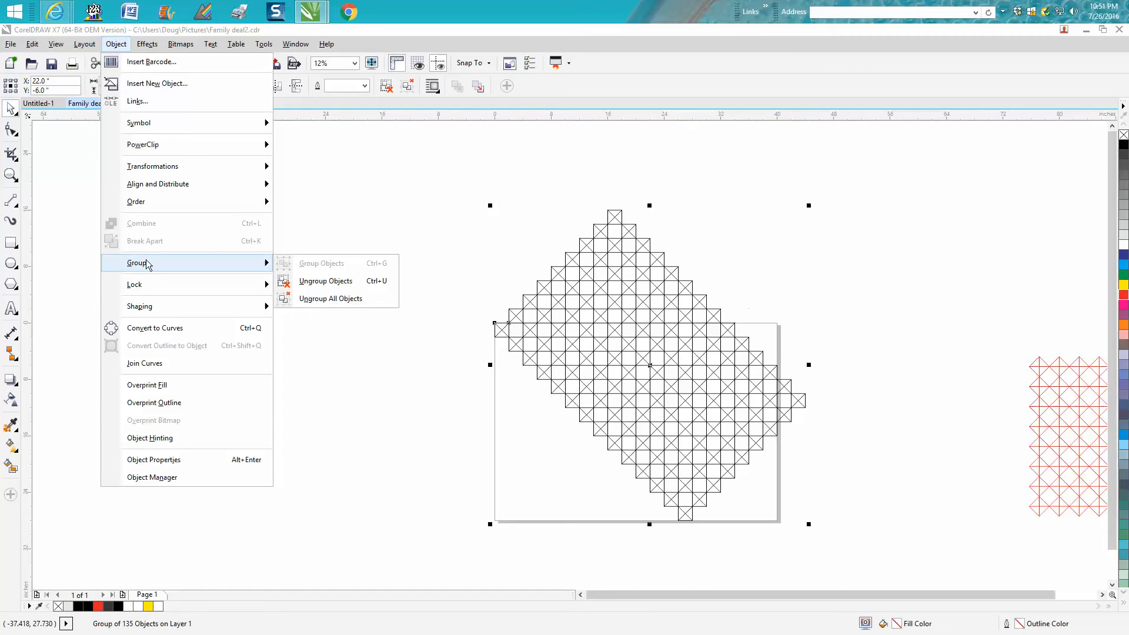
pyautogui.moveTo(503, 263)
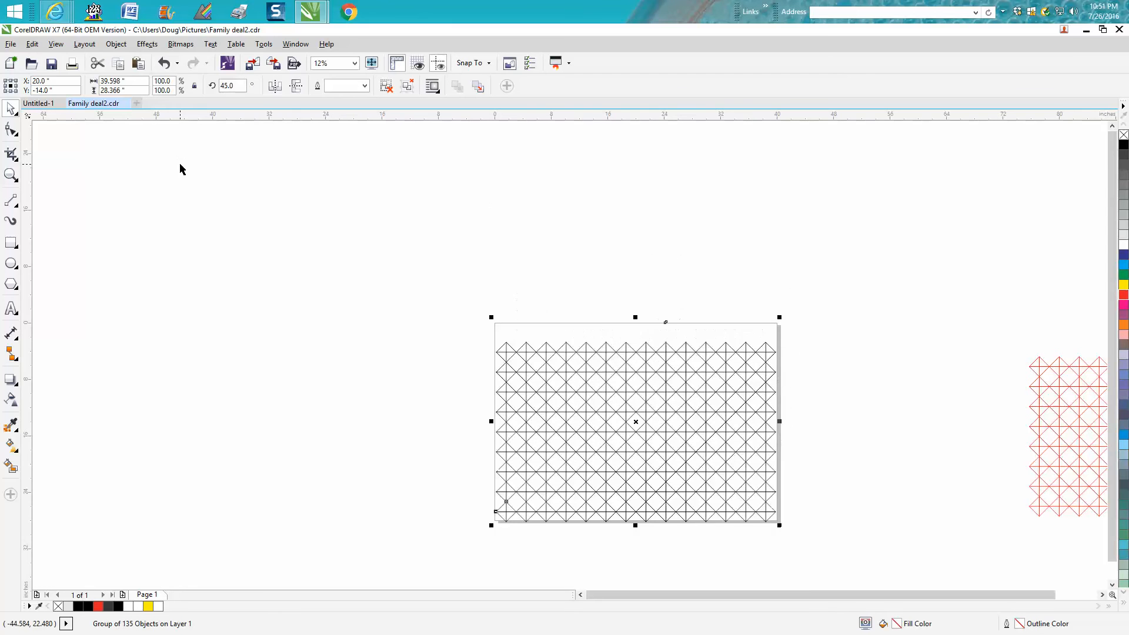
pyautogui.moveTo(622, 302)
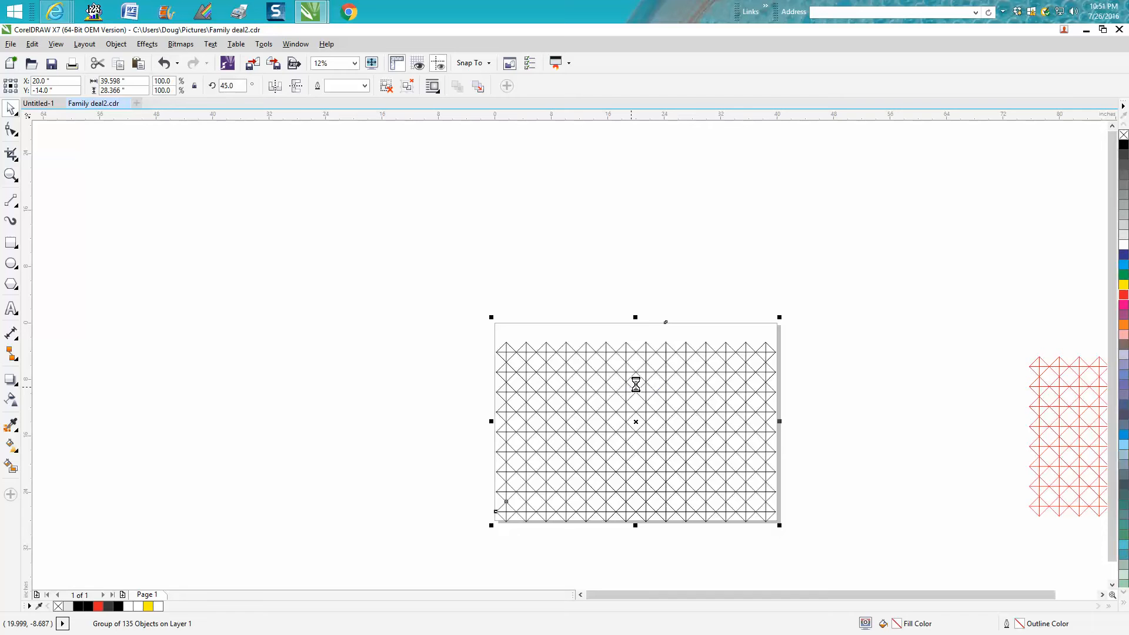
# Step: Zoom in on the rotated grid with the Zoom tool, then wheel back out
pyautogui.click(10, 174)
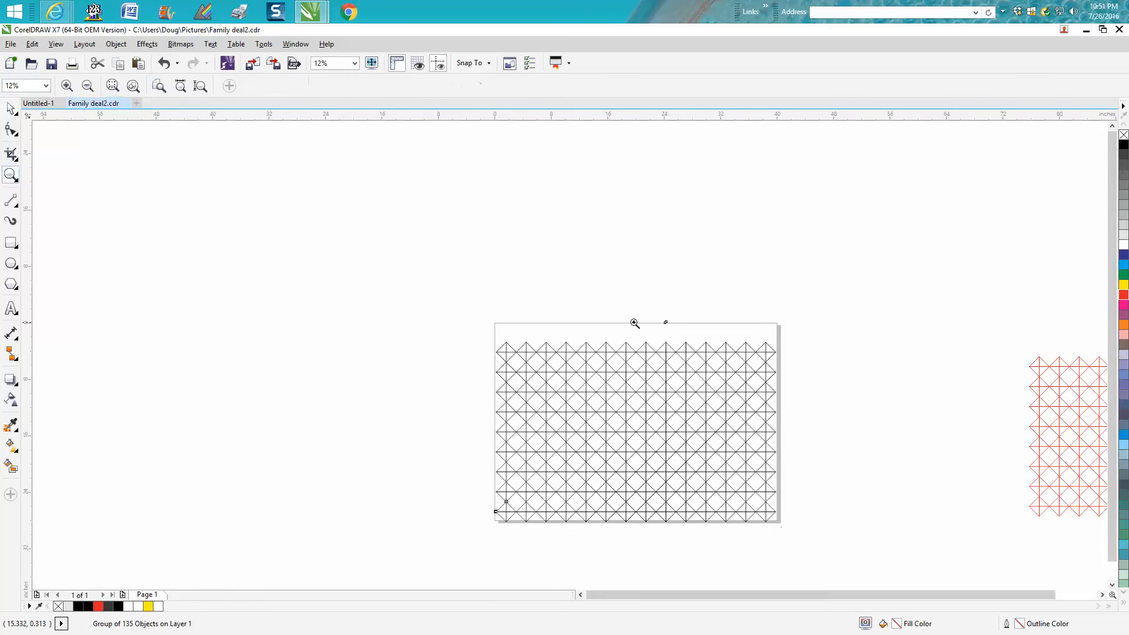
pyautogui.click(635, 322)
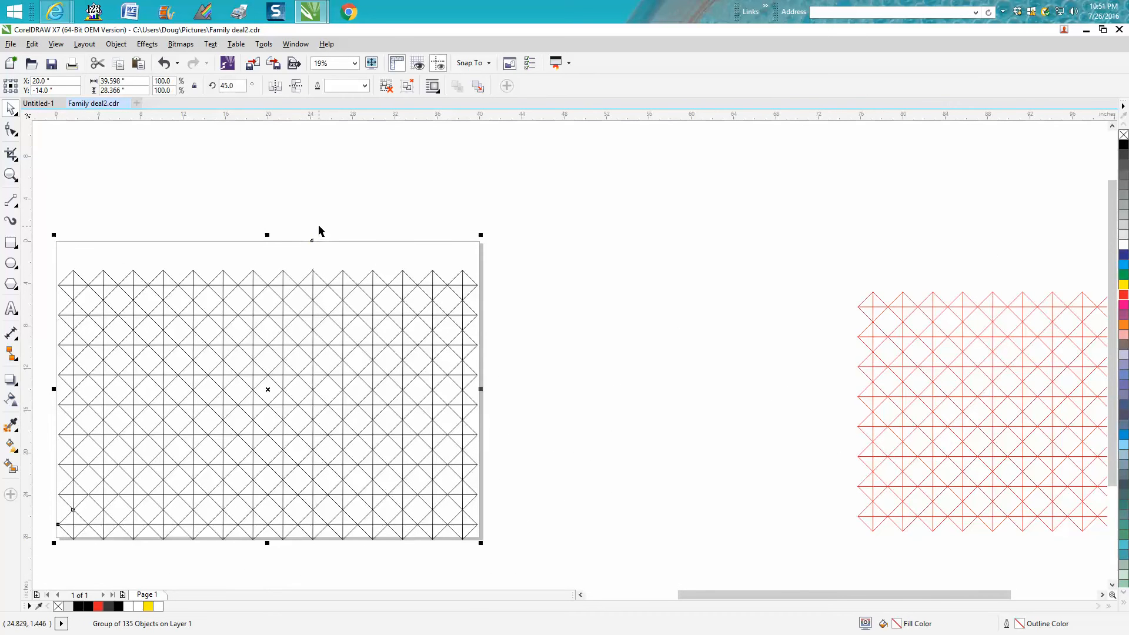
pyautogui.moveTo(447, 243)
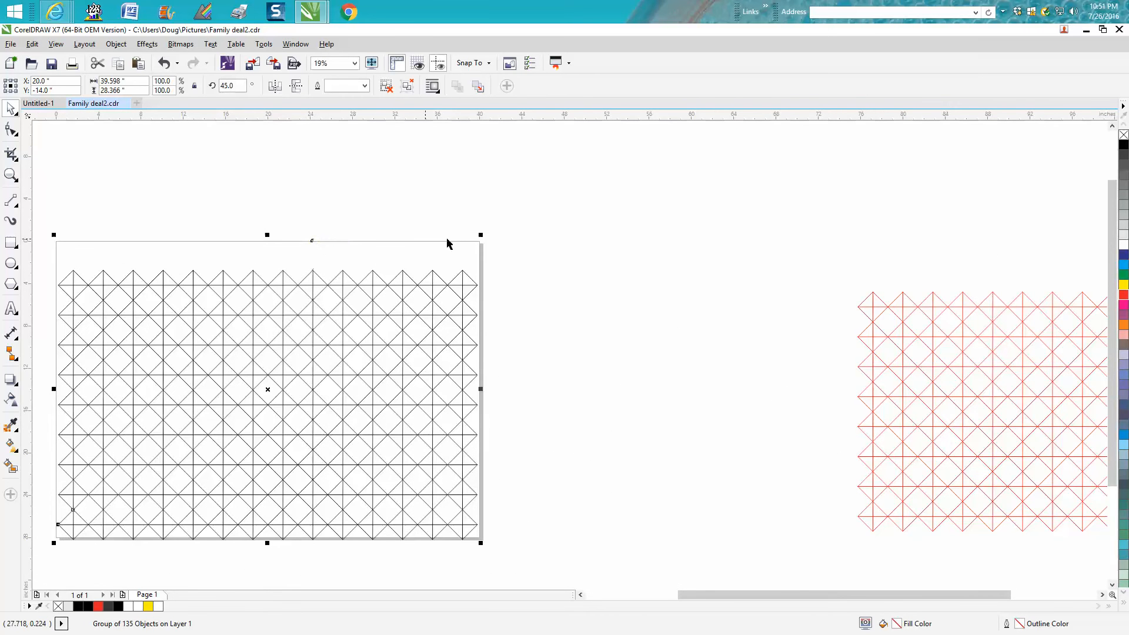
pyautogui.scroll(-3)
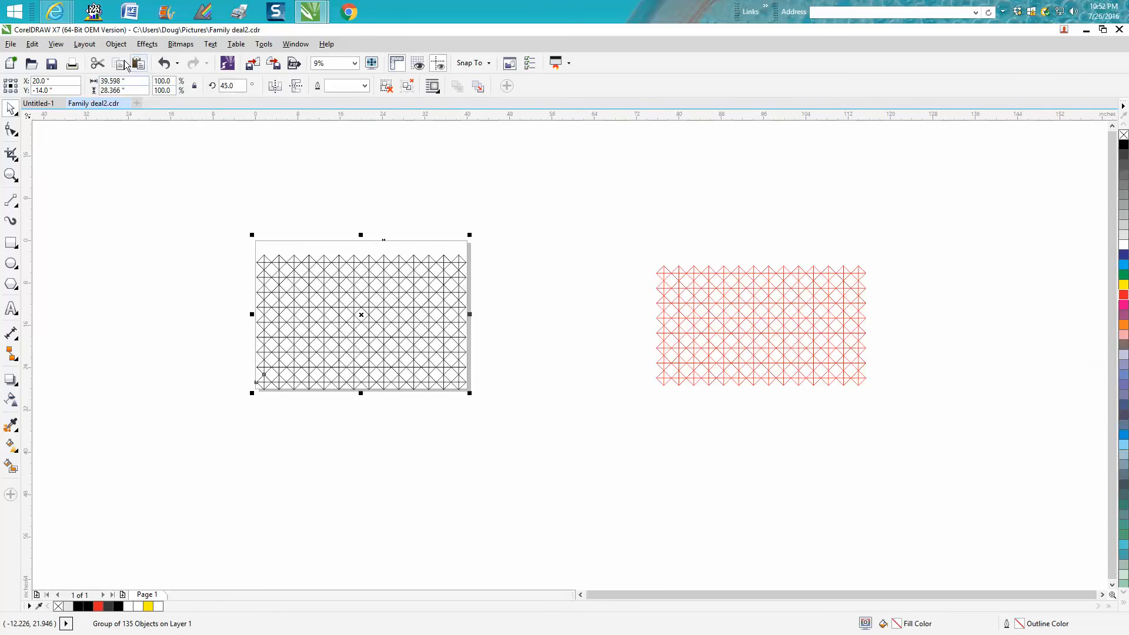
# Step: Deselect the grid so both the black and red lattices show clearly
pyautogui.click(115, 44)
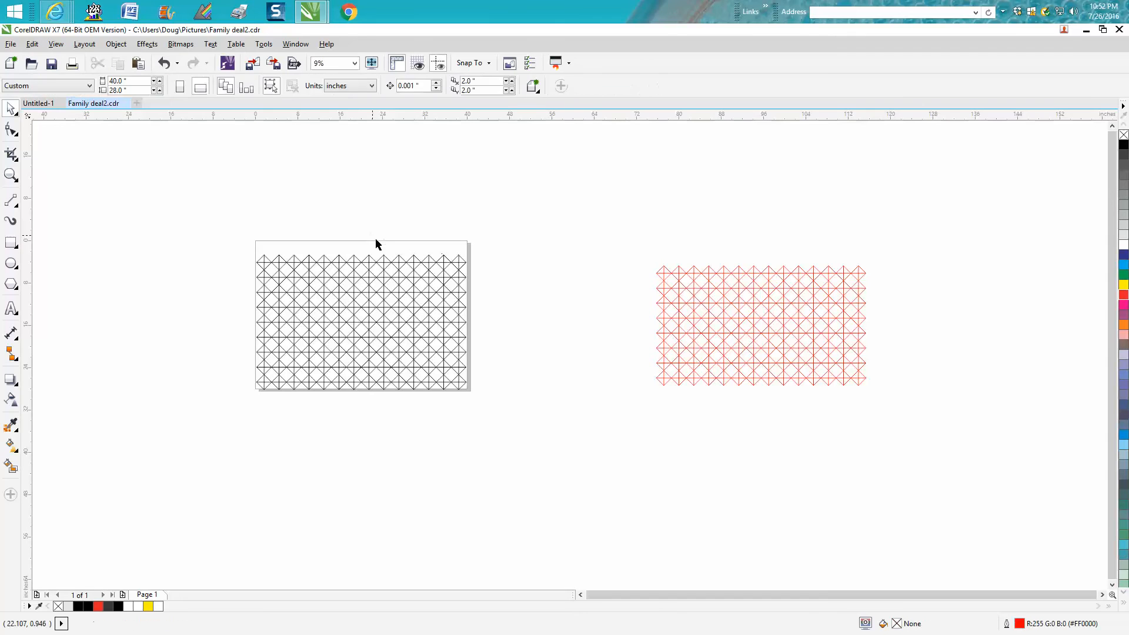
pyautogui.click(382, 224)
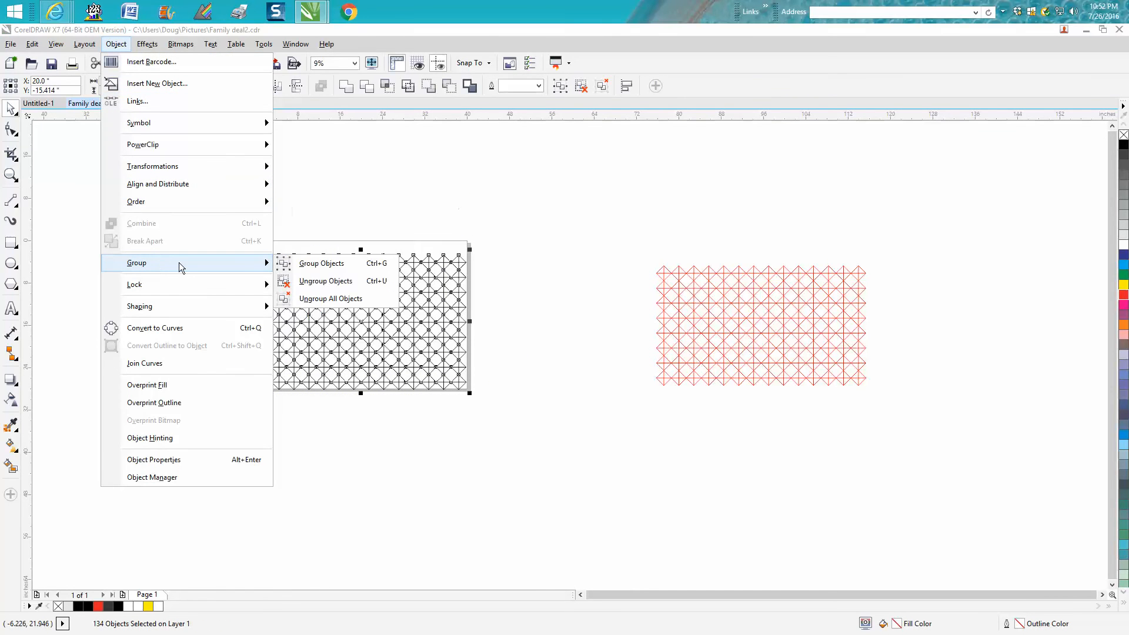
# Step: Select within the lattice, revealing a stray rotated 'Zoom' text, and switch to zooming the view
pyautogui.click(321, 262)
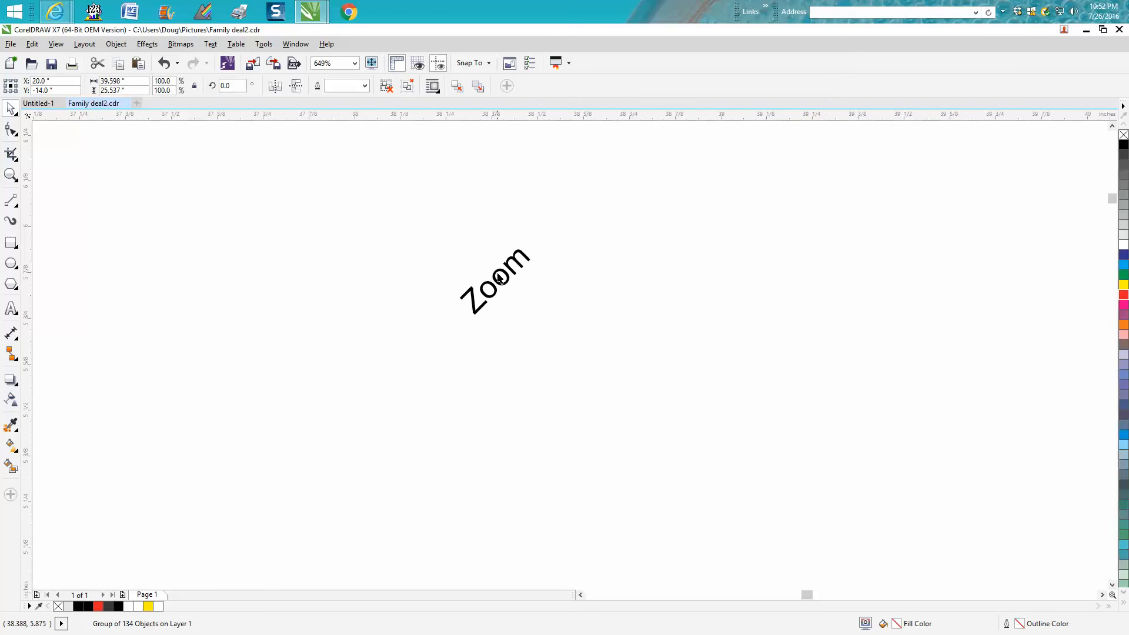
pyautogui.click(495, 282)
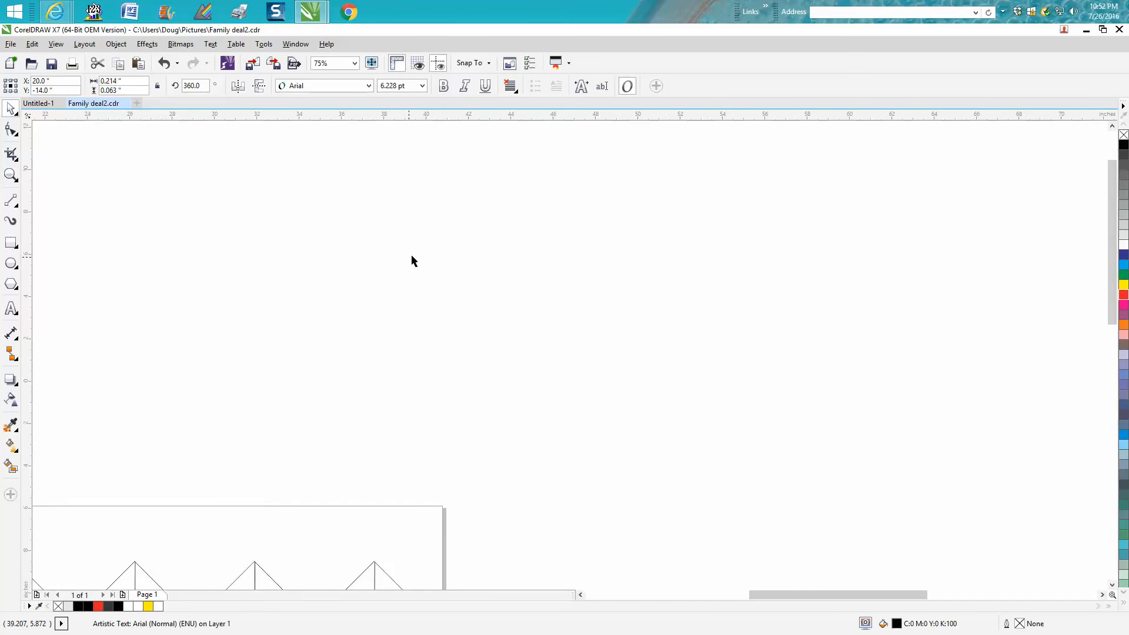
pyautogui.click(10, 175)
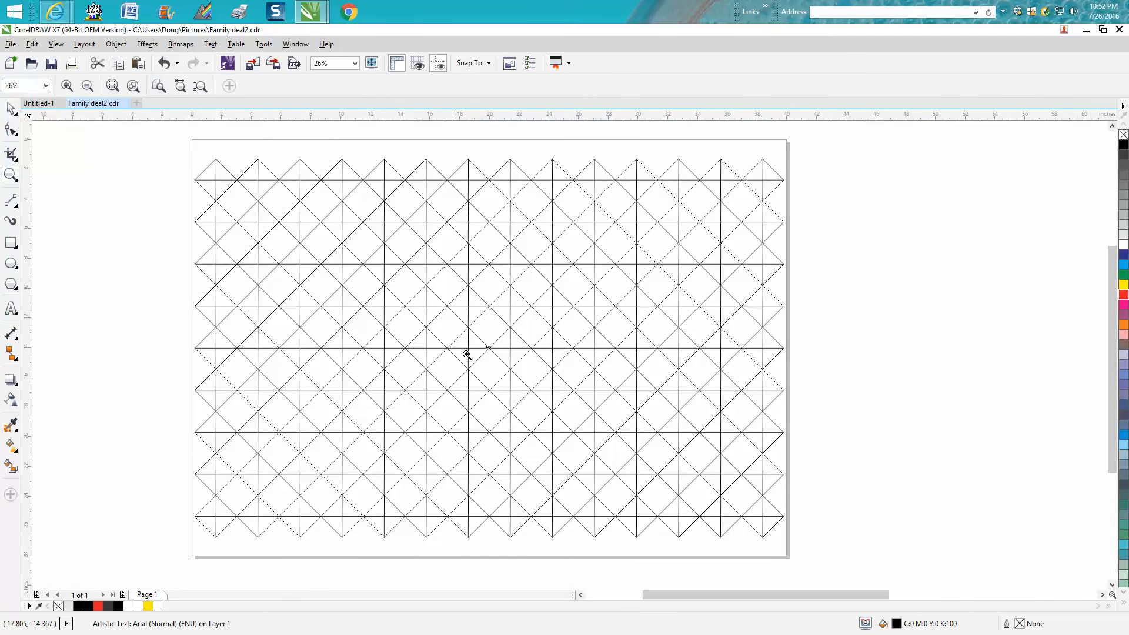
pyautogui.moveTo(483, 345)
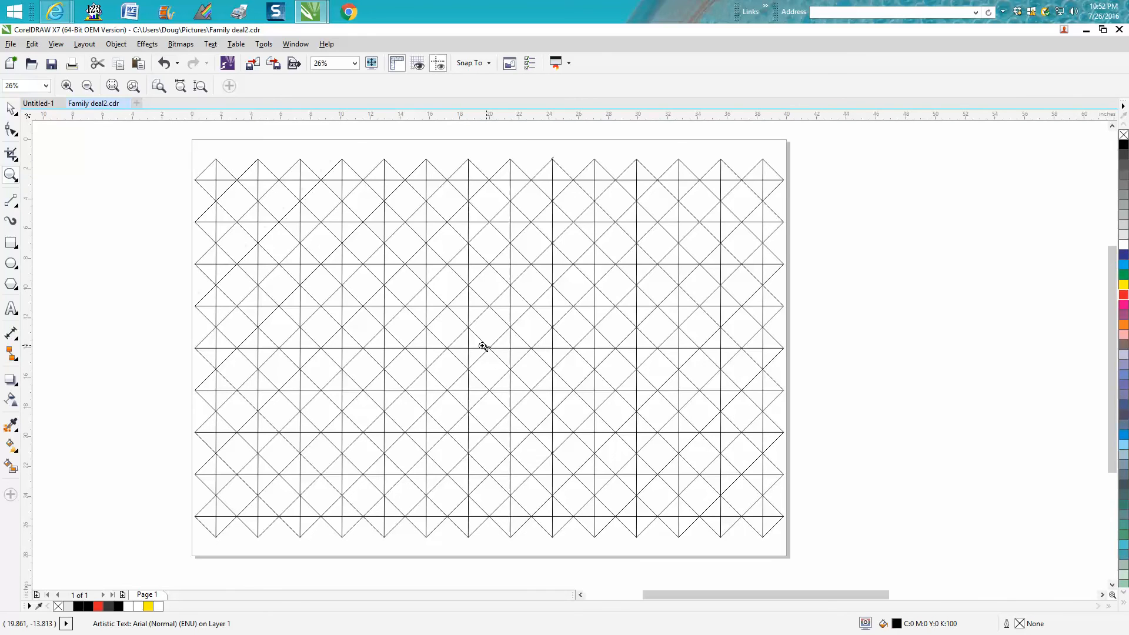
pyautogui.click(487, 349)
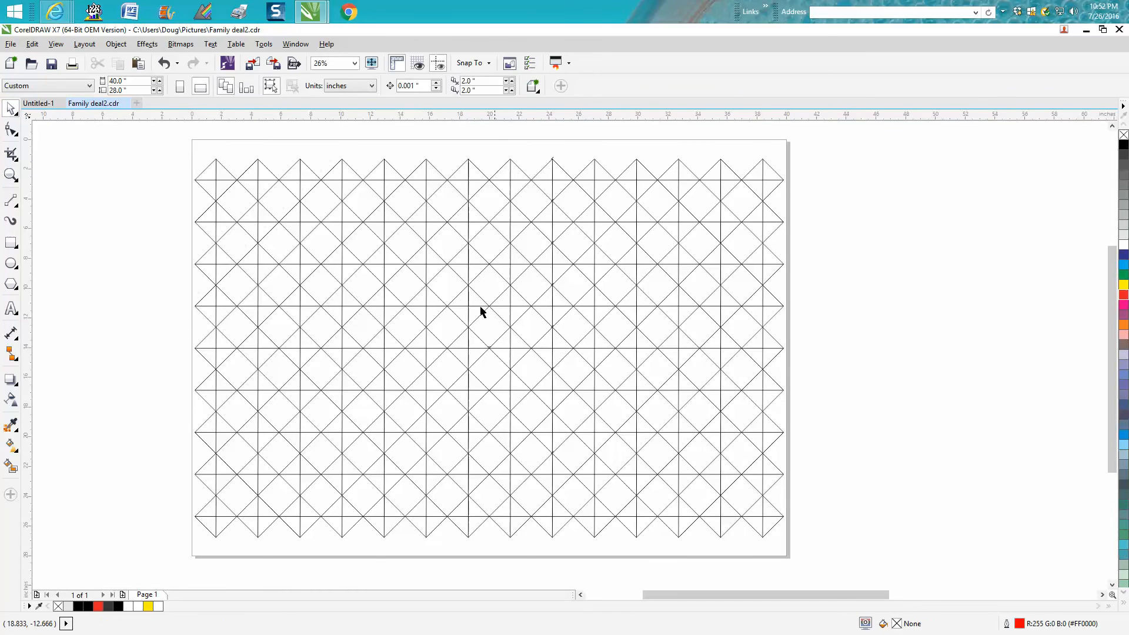
pyautogui.moveTo(333, 308)
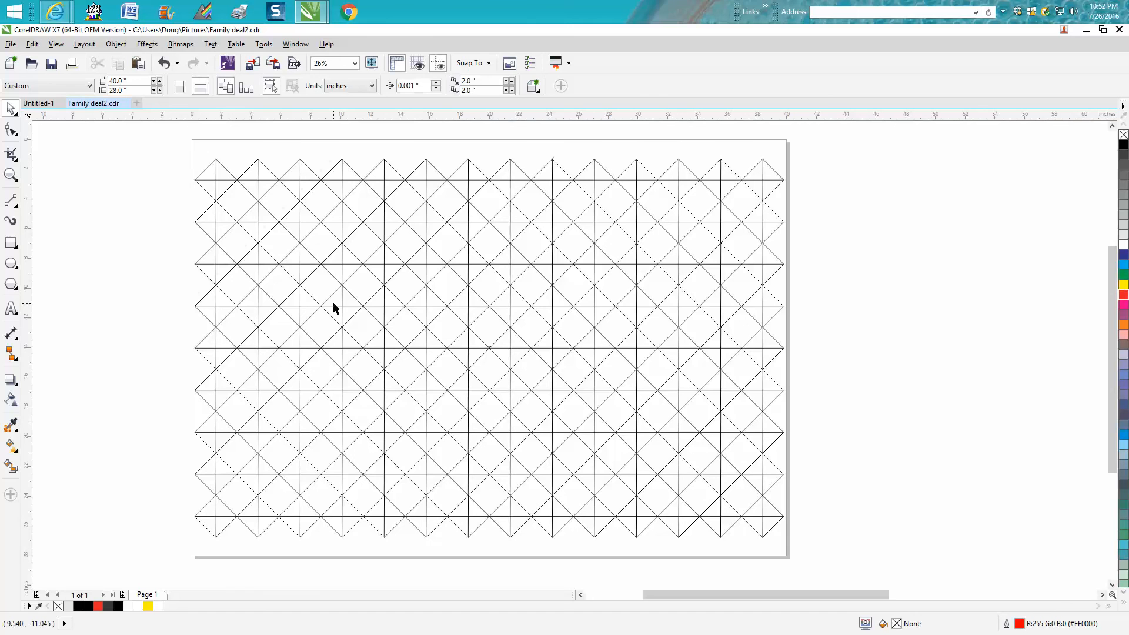
pyautogui.moveTo(210, 271)
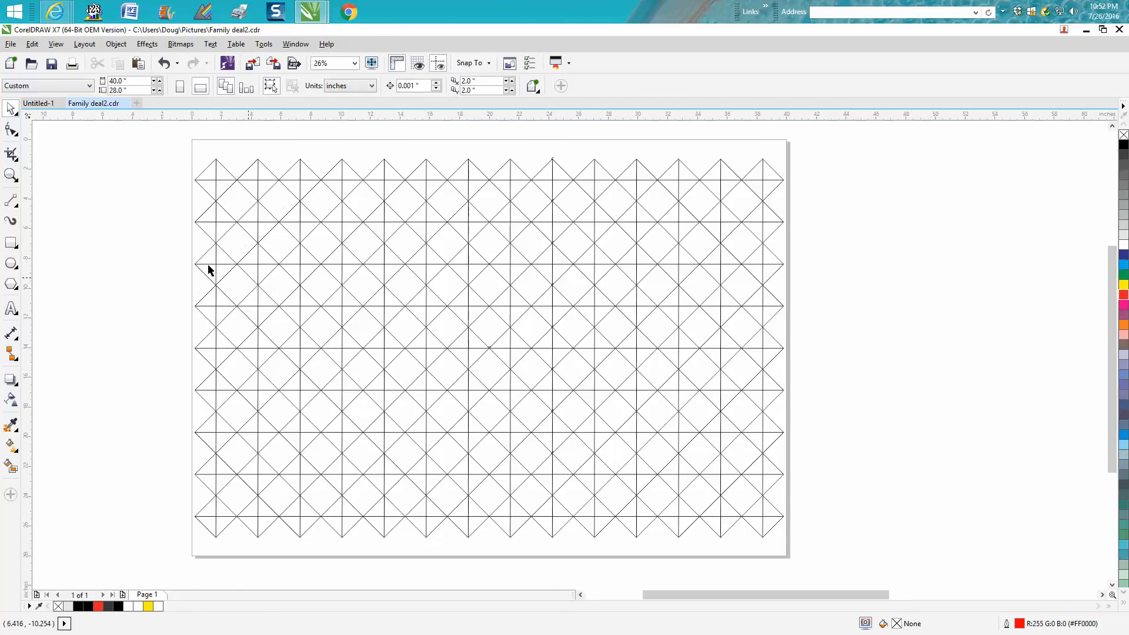
pyautogui.click(10, 176)
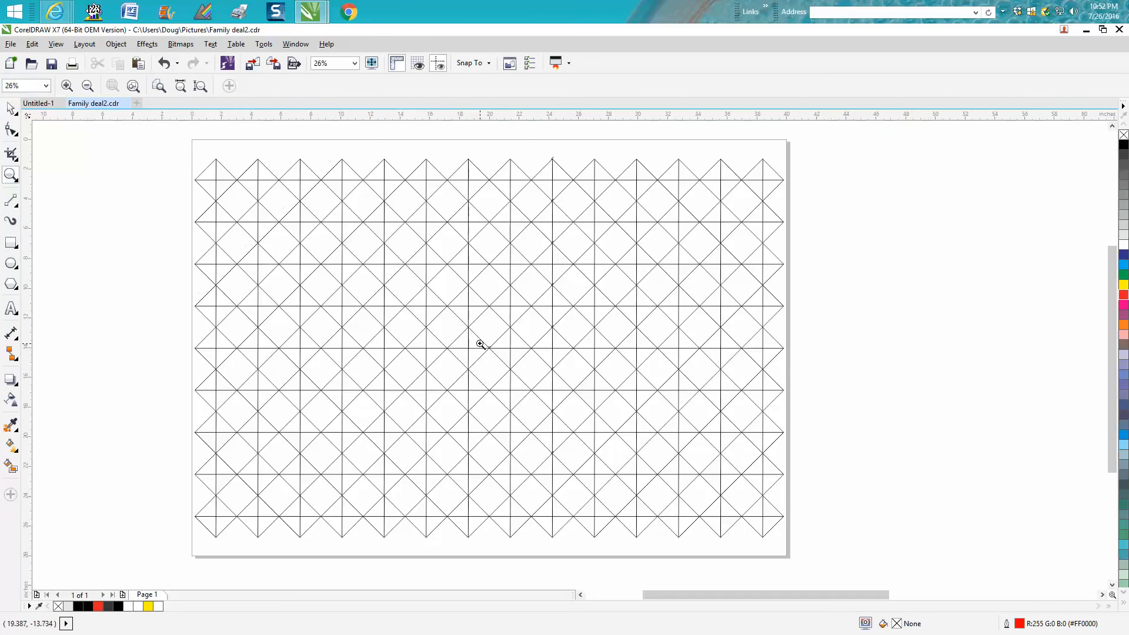
pyautogui.click(480, 344)
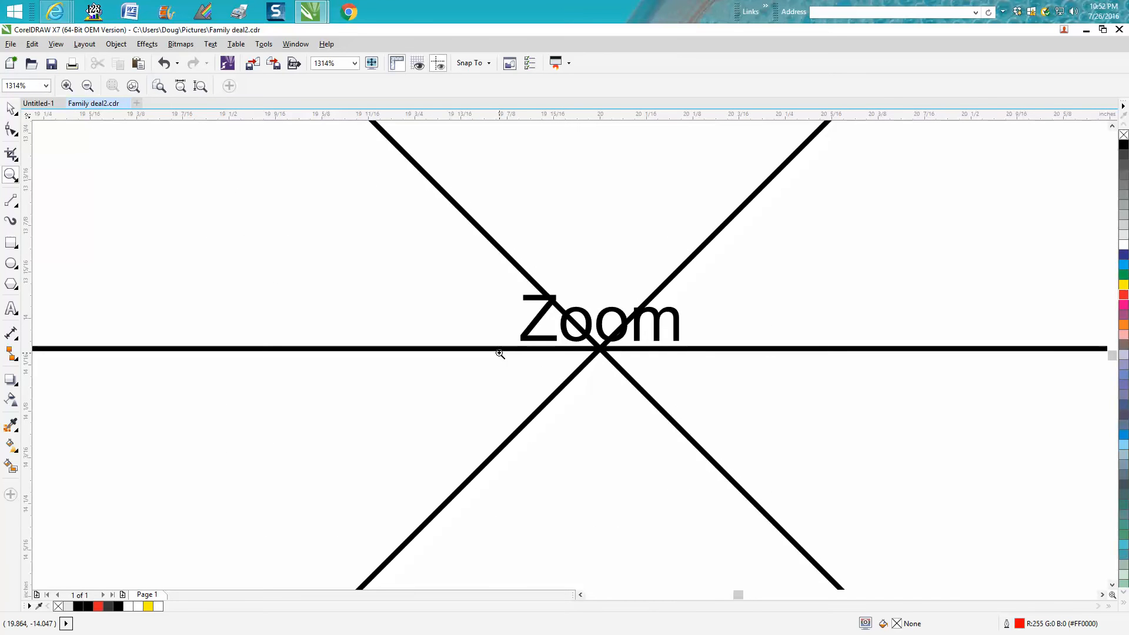
pyautogui.click(10, 107)
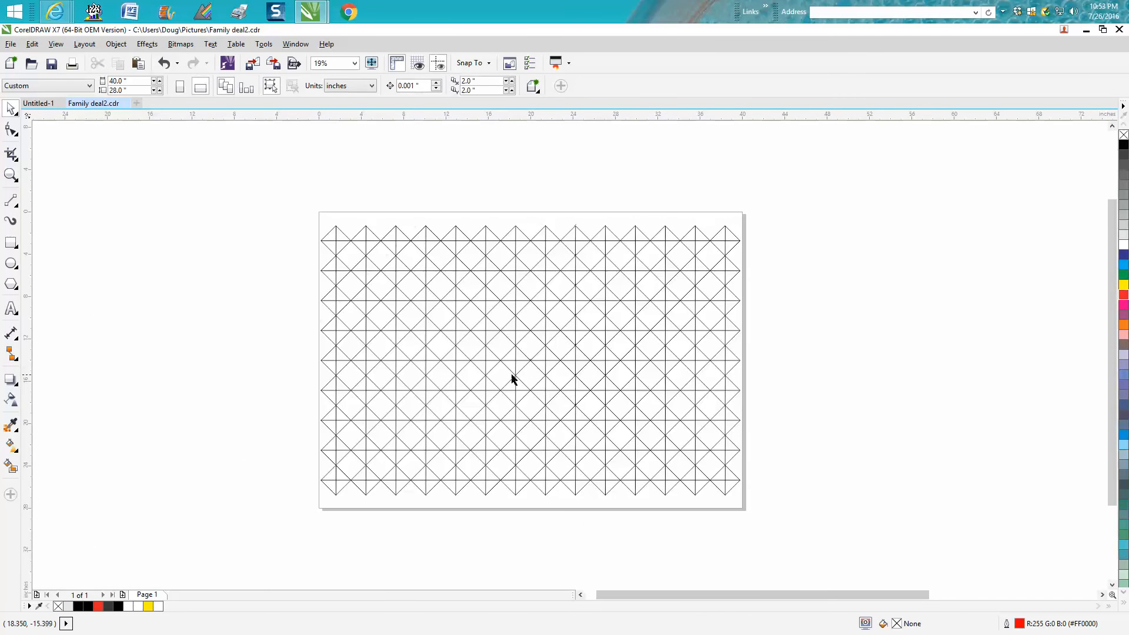
# Step: Draw a small square to the left of the page with the Rectangle tool
pyautogui.click(10, 242)
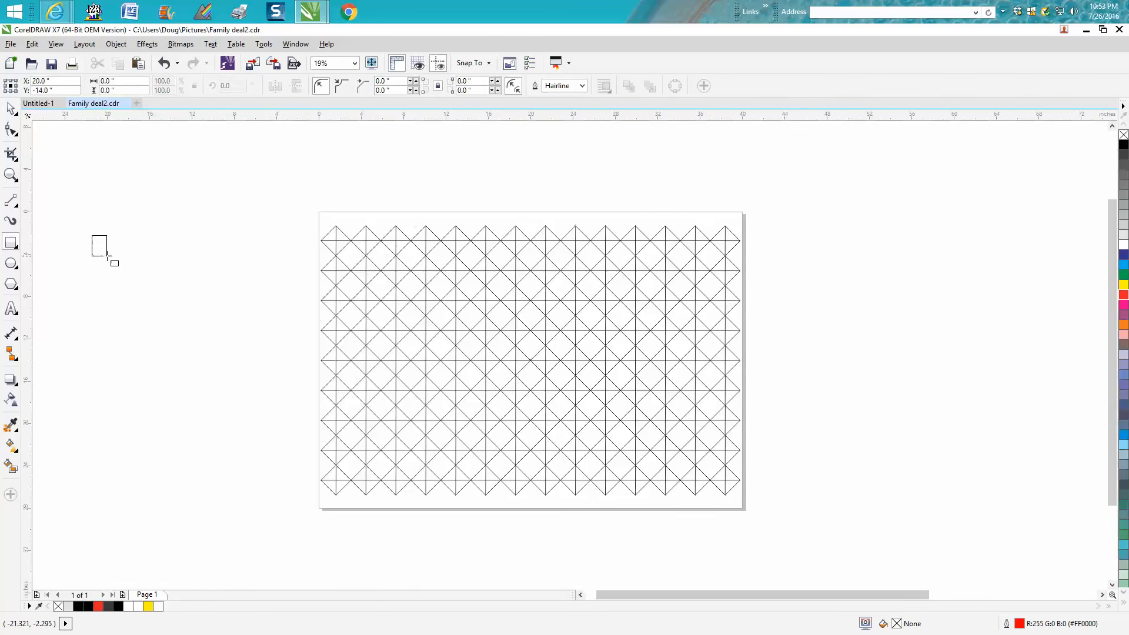
pyautogui.click(99, 245)
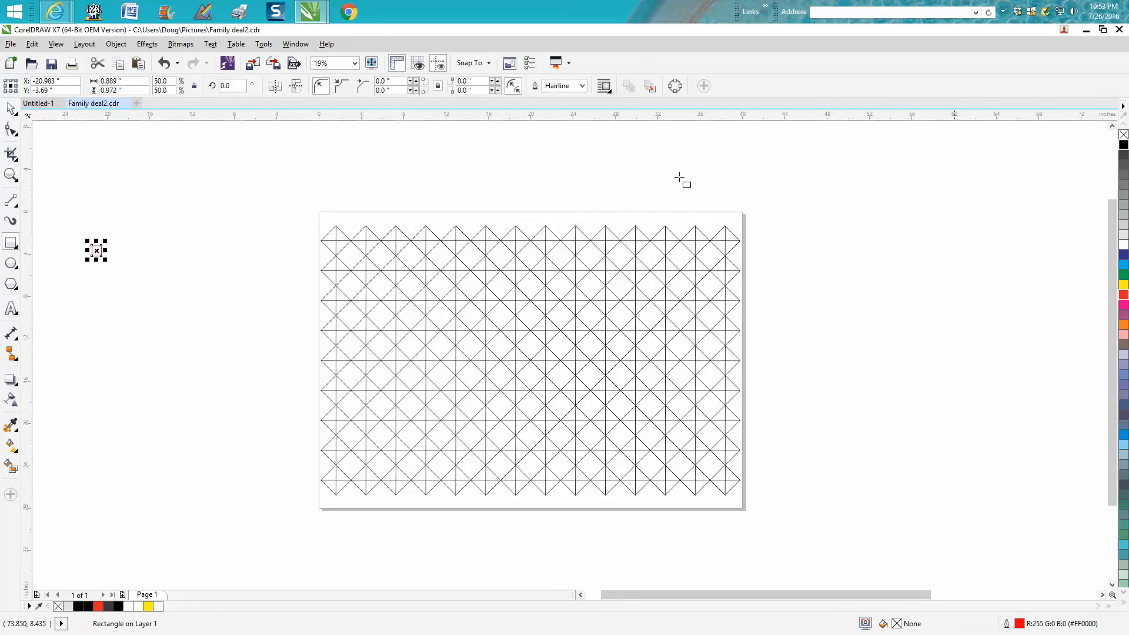
pyautogui.moveTo(309, 254)
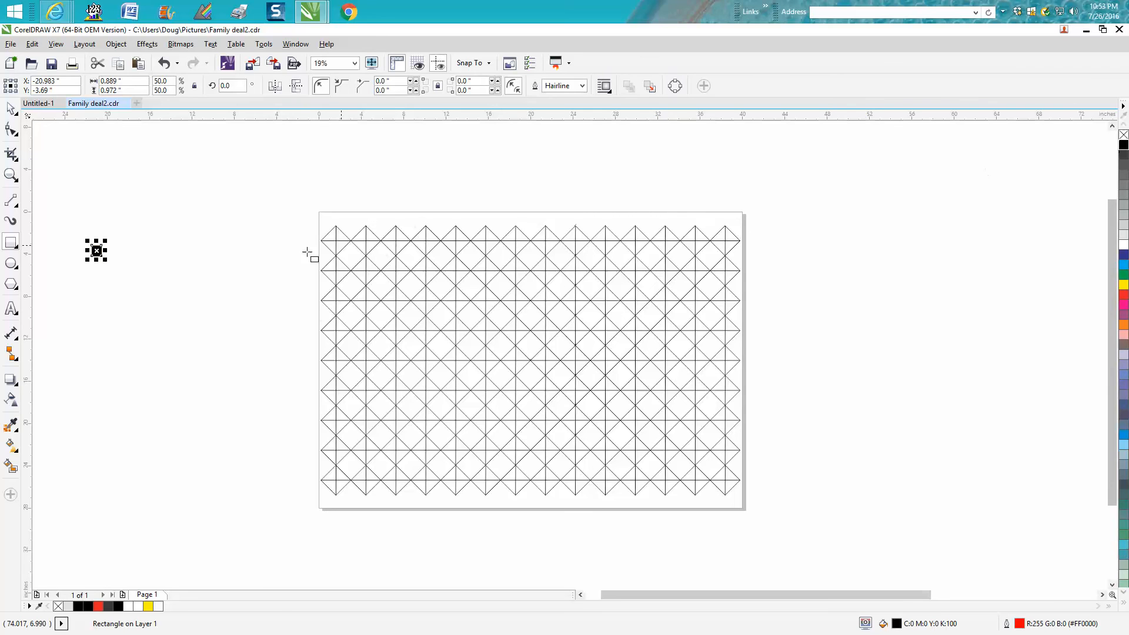
pyautogui.moveTo(569, 282)
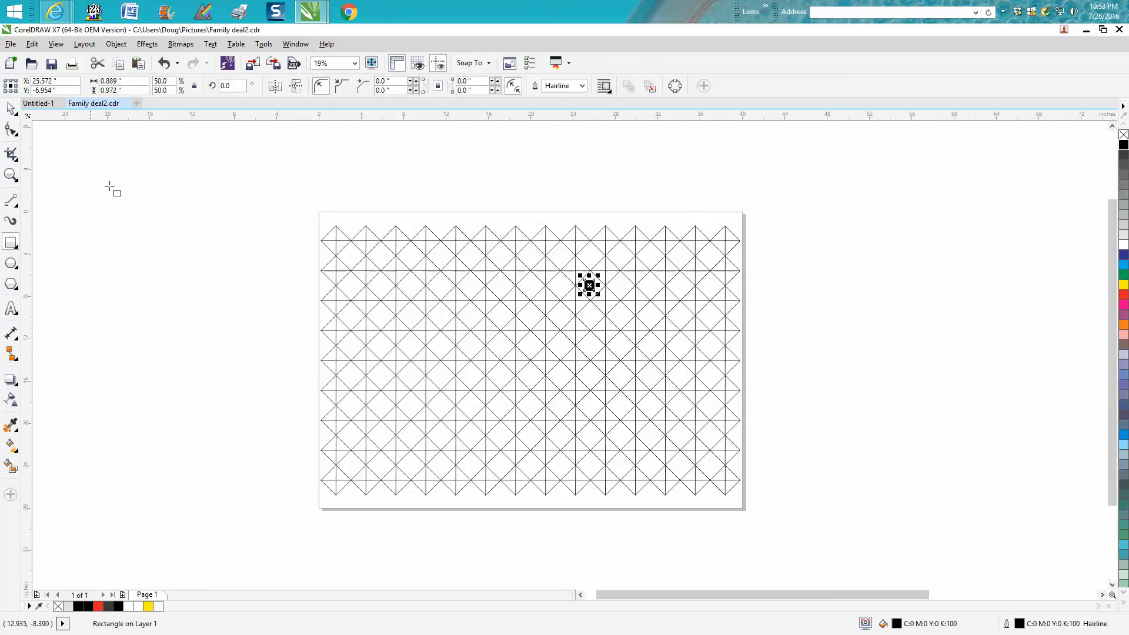
pyautogui.moveTo(535, 363)
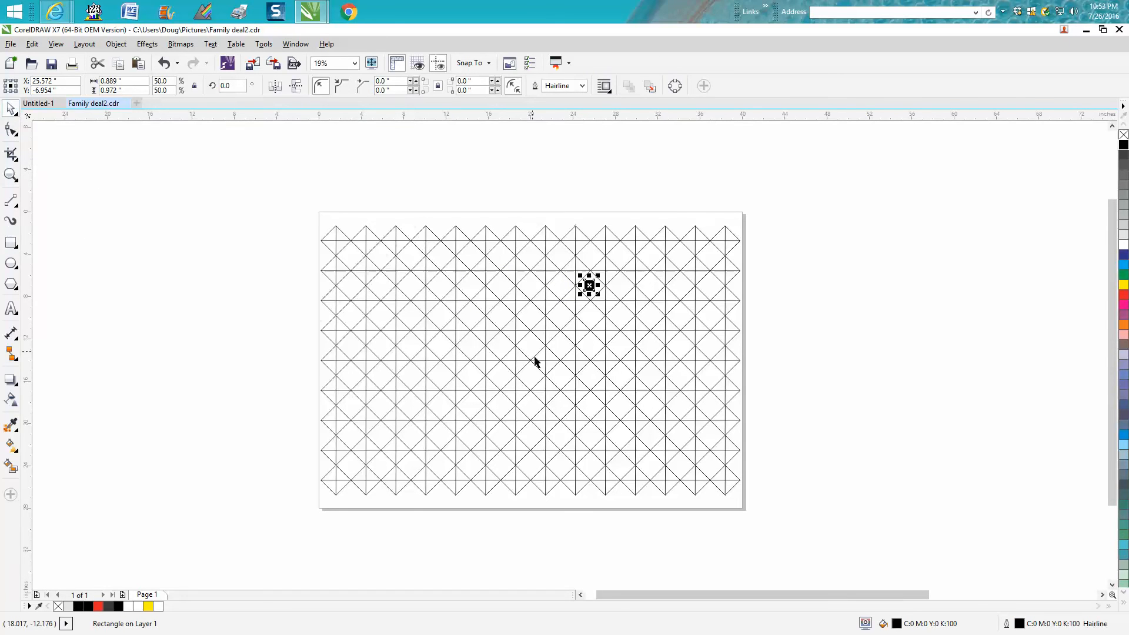
pyautogui.moveTo(532, 367)
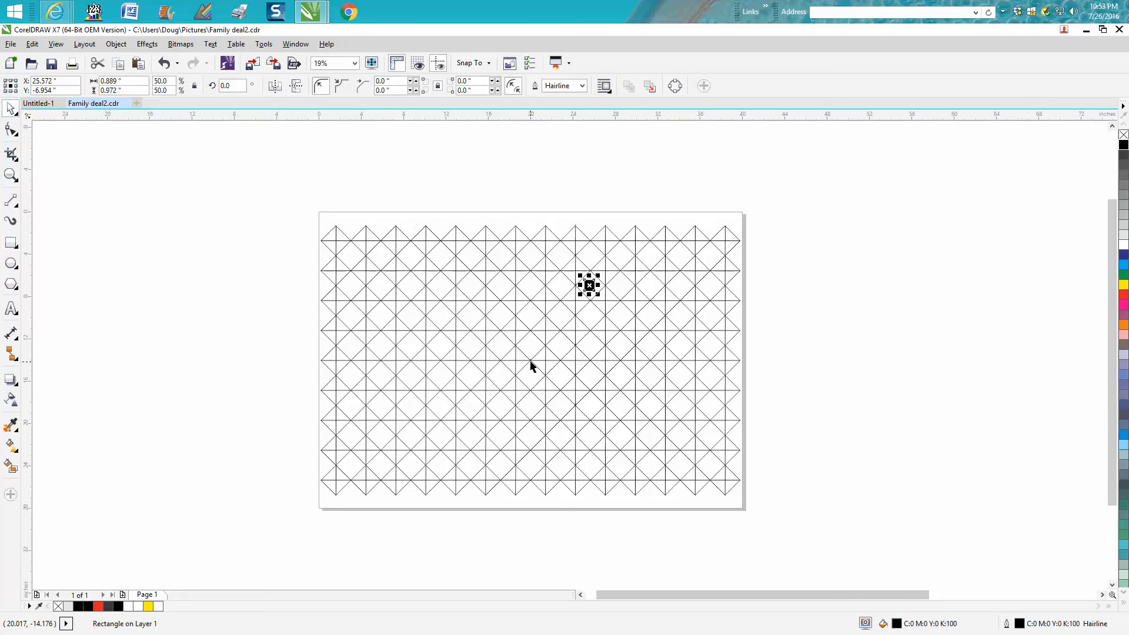
pyautogui.moveTo(10, 175)
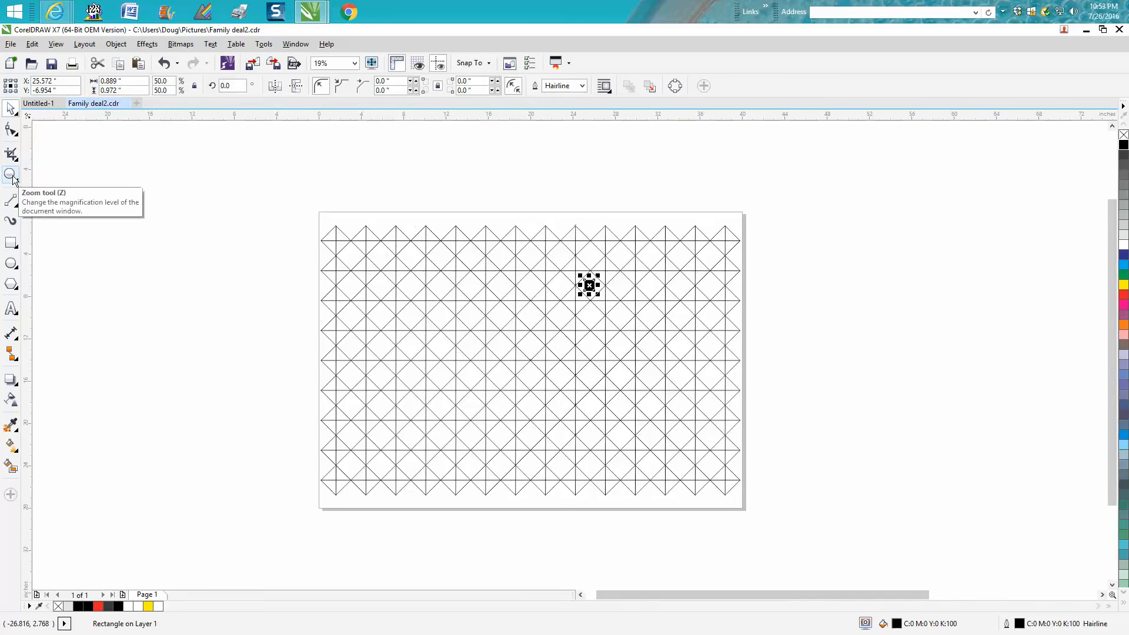
pyautogui.moveTo(249, 261)
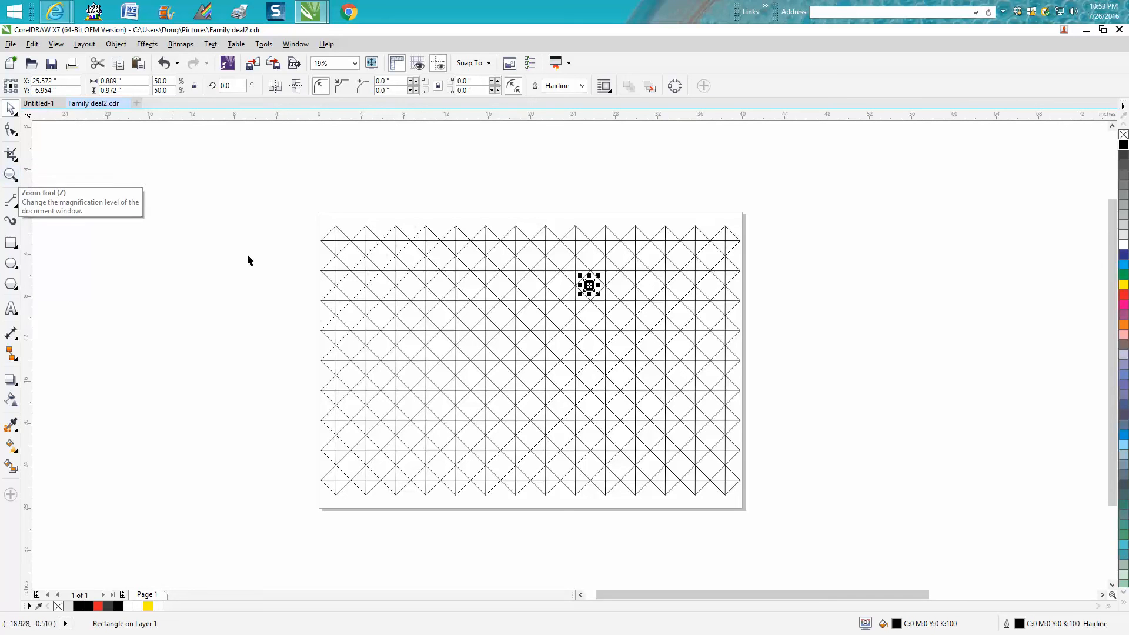
pyautogui.moveTo(529, 366)
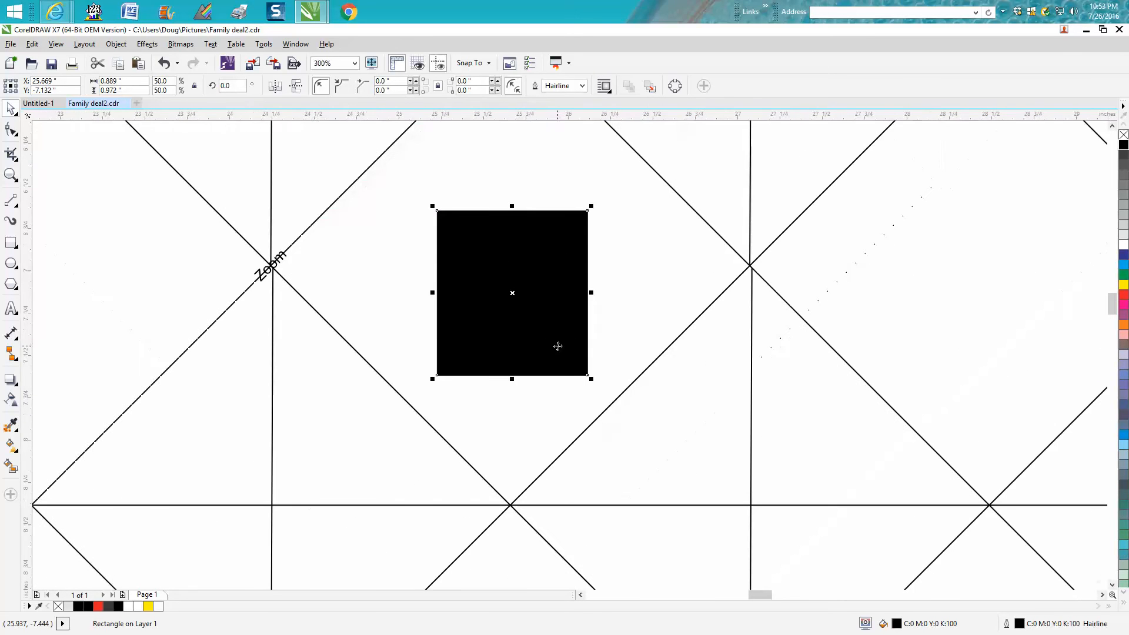
pyautogui.moveTo(756, 283)
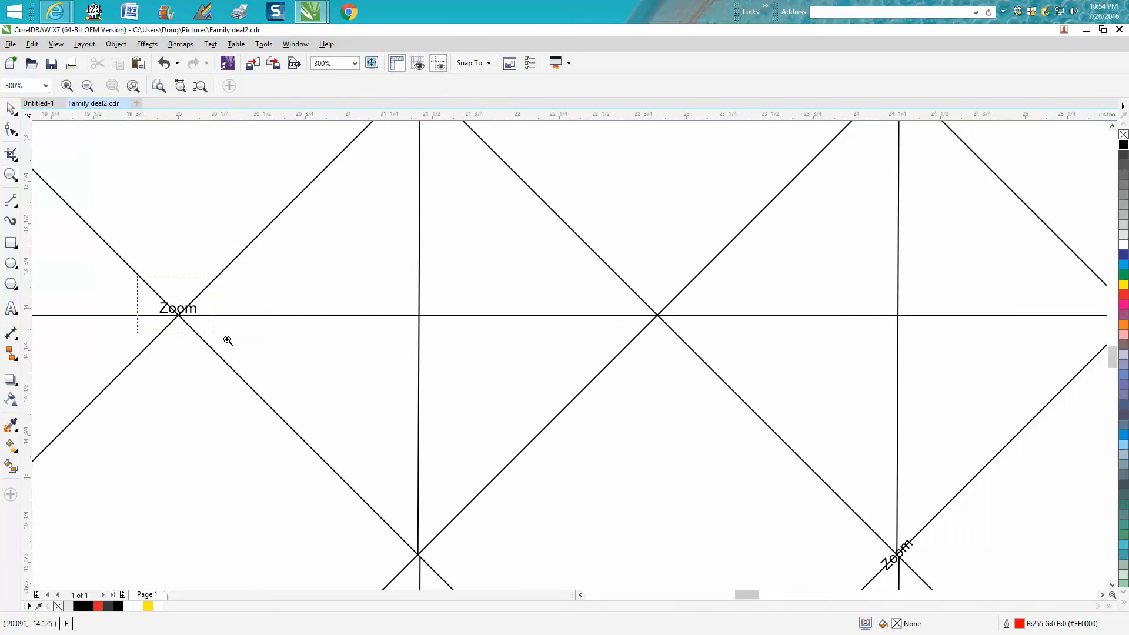
# Step: Magnify the view on the Zoom label at the grid's centre, then wheel out
pyautogui.click(175, 305)
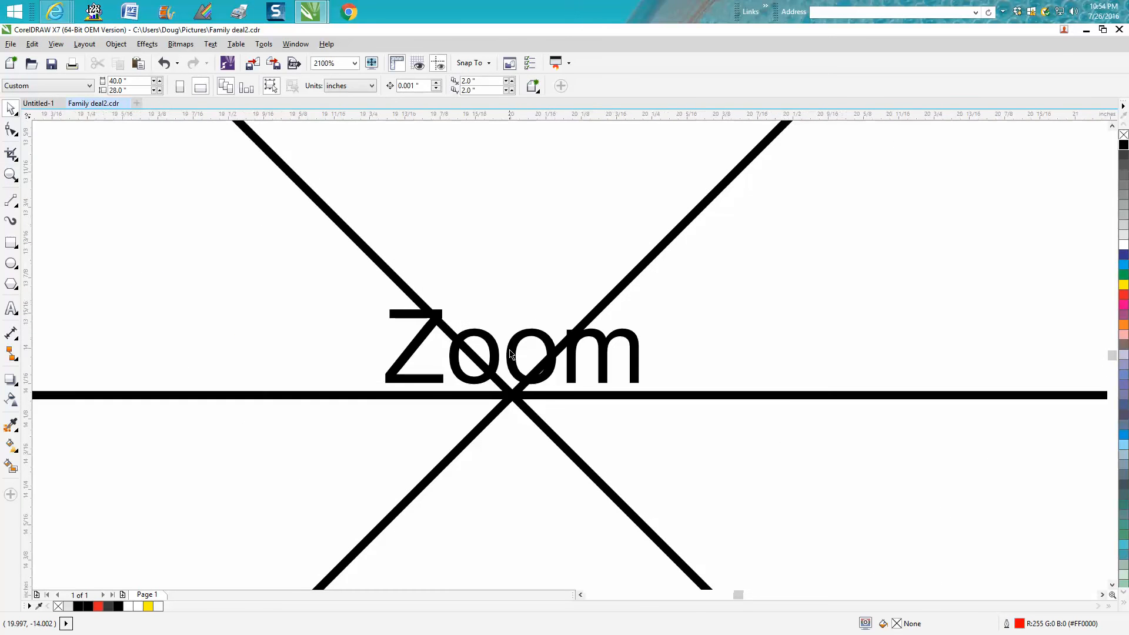
pyautogui.scroll(-3)
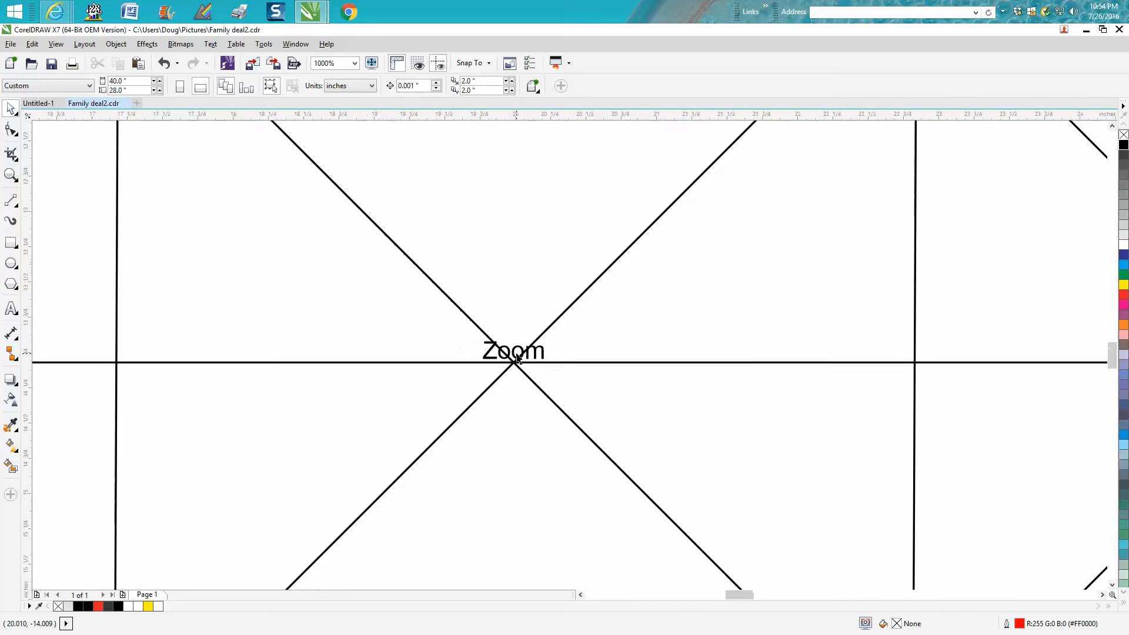